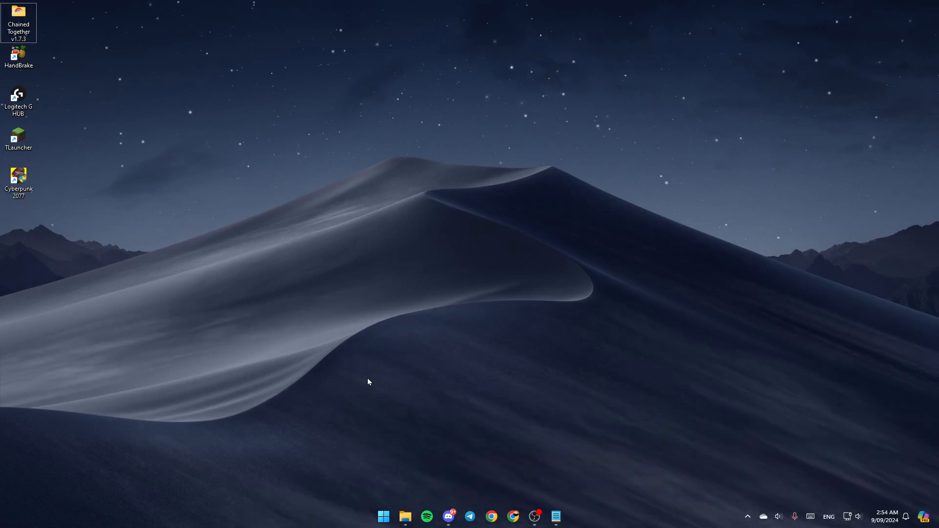
pyautogui.moveTo(411, 509)
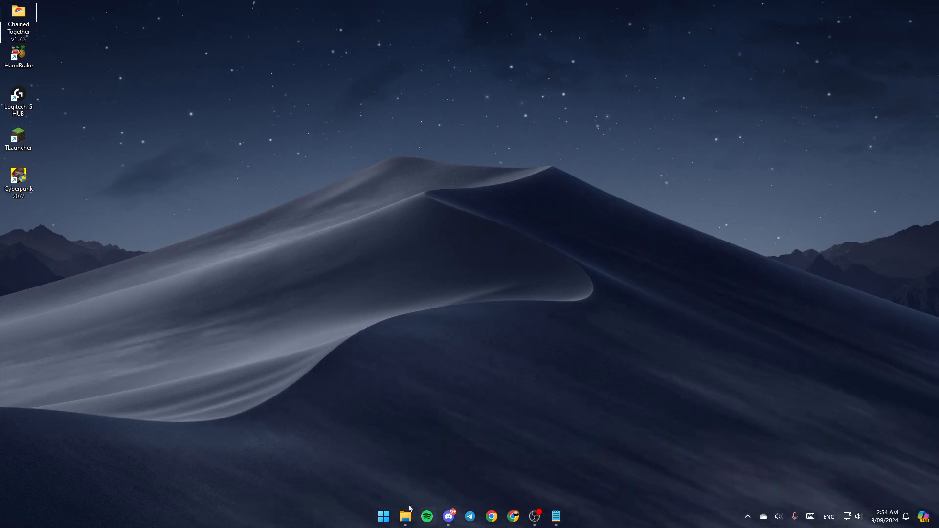
# Step: Search 'file' from the Start menu to launch File Explorer on its Home page
pyautogui.click(382, 517)
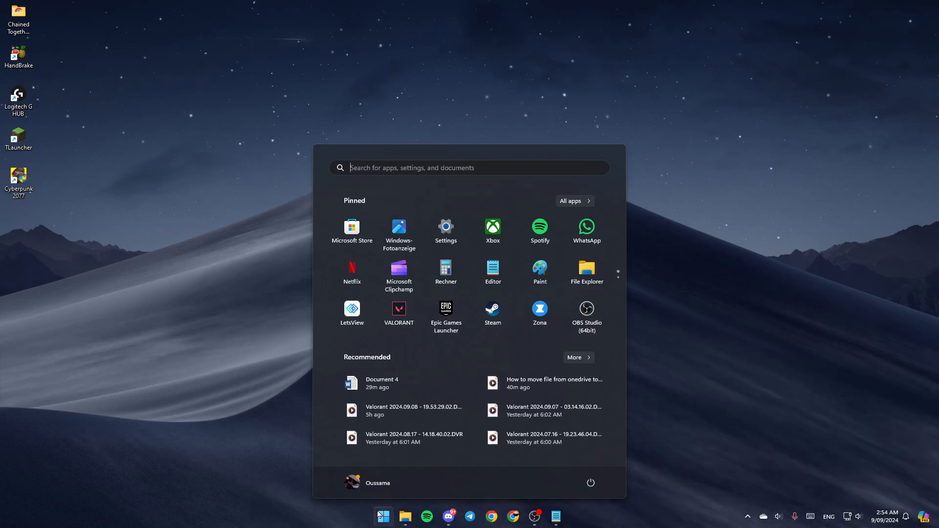
pyautogui.write('file')
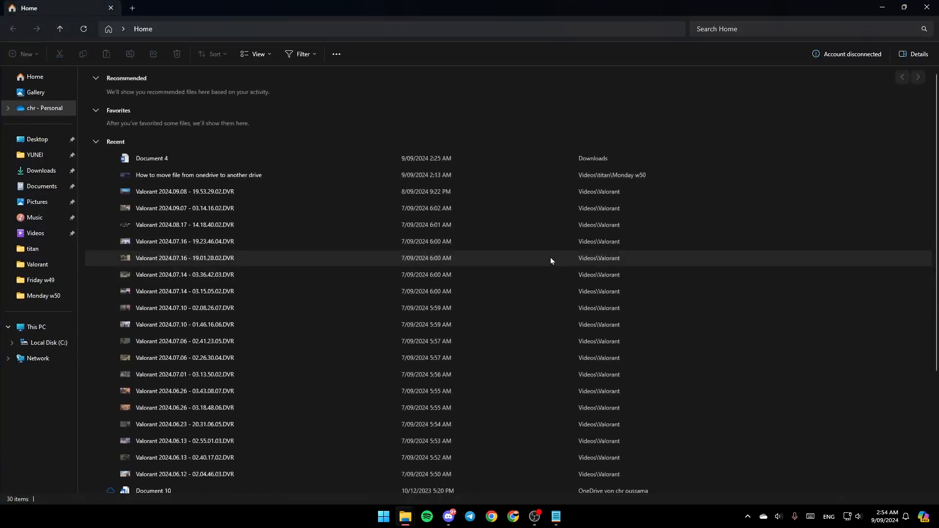
# Step: Open the OneDrive Personal folder from the navigation pane
pyautogui.click(45, 107)
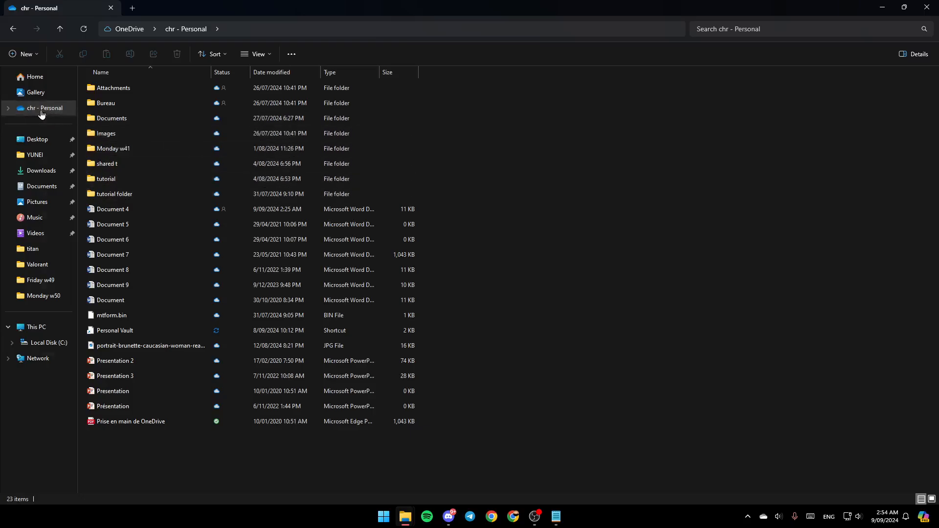
# Step: View the OneDrive Personal folder online in the web browser
pyautogui.rightClick(45, 108)
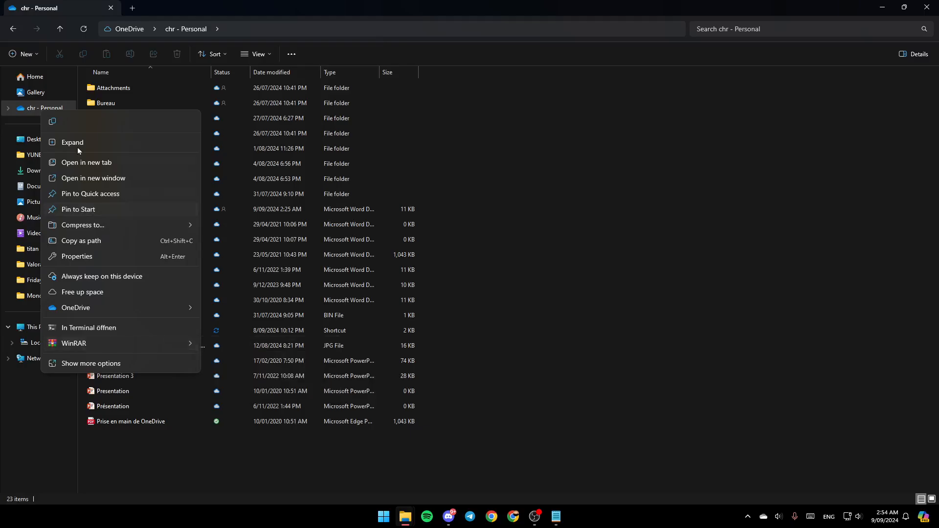
pyautogui.moveTo(53, 122)
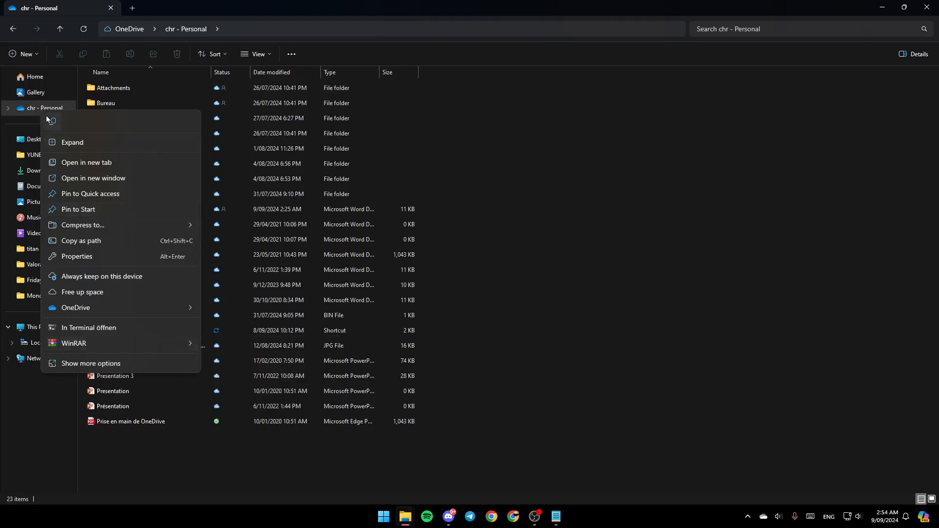
pyautogui.moveTo(51, 122)
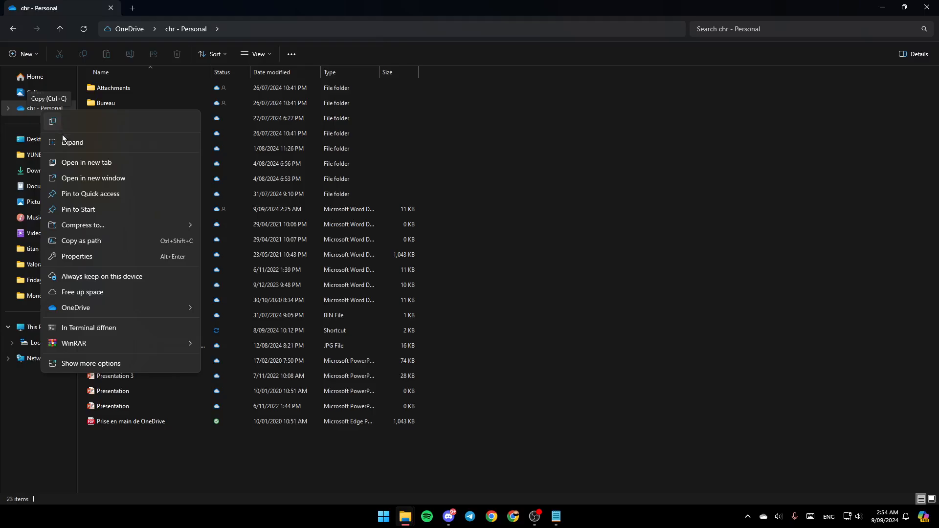
pyautogui.moveTo(130, 166)
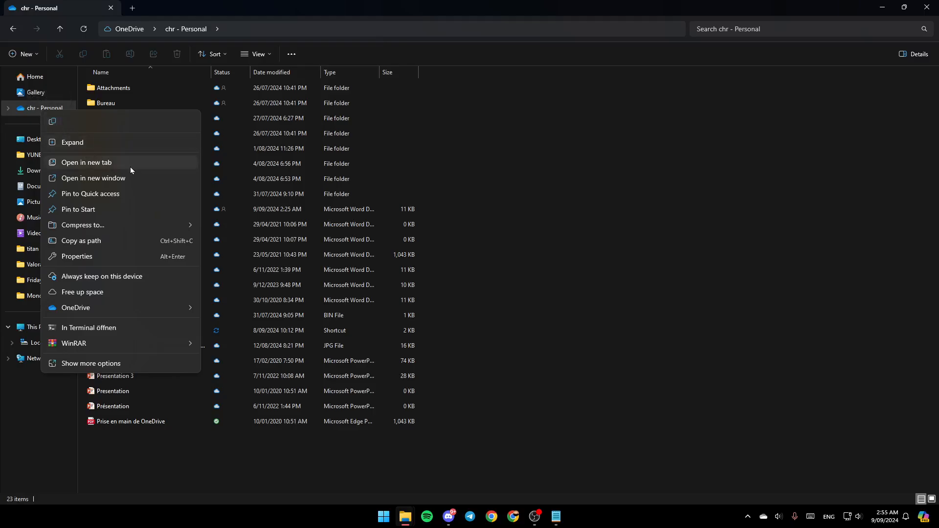
pyautogui.moveTo(99, 276)
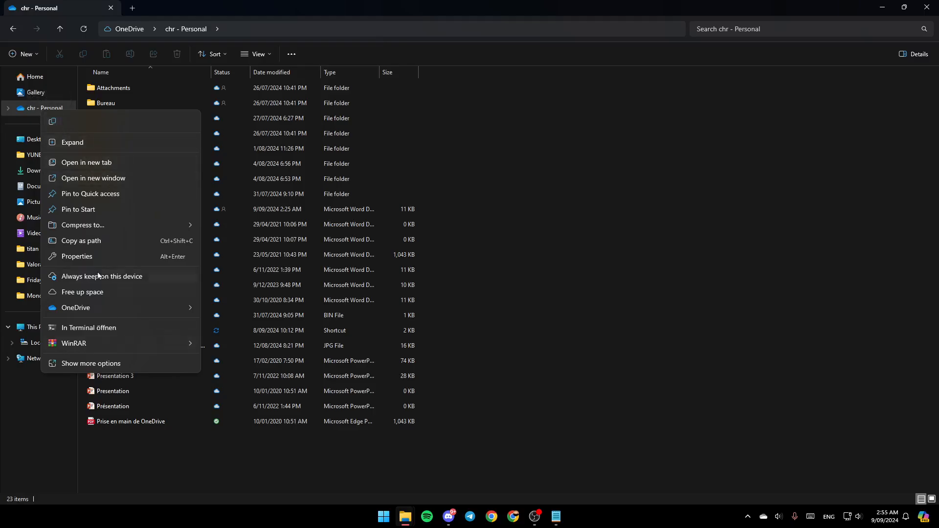
pyautogui.moveTo(153, 279)
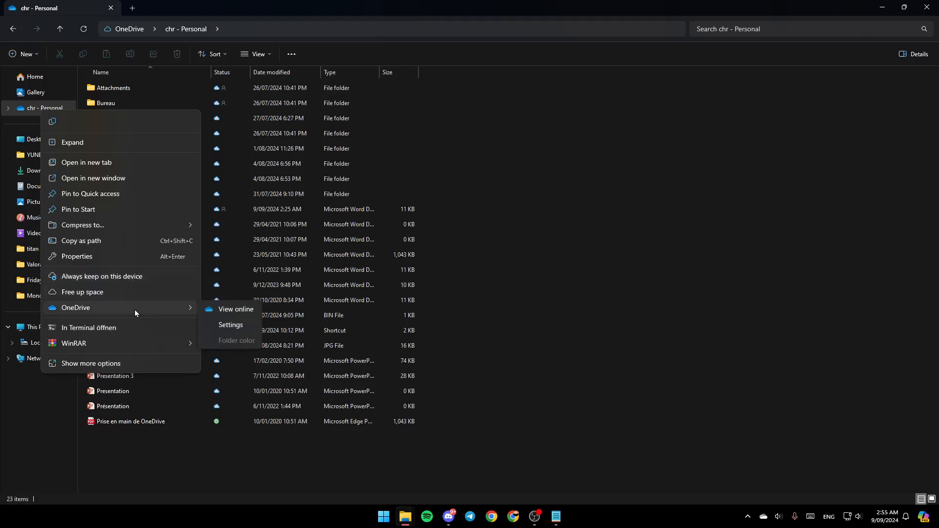
pyautogui.moveTo(115, 319)
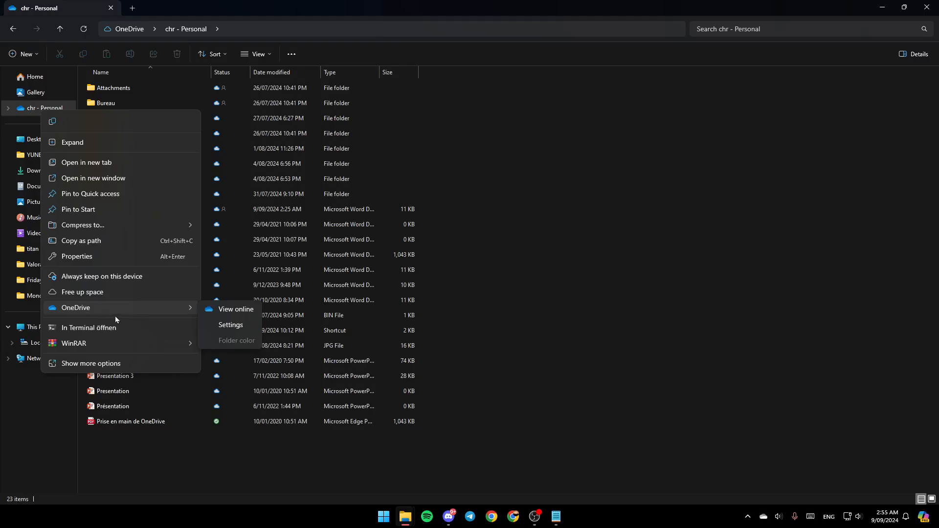
pyautogui.moveTo(236, 309)
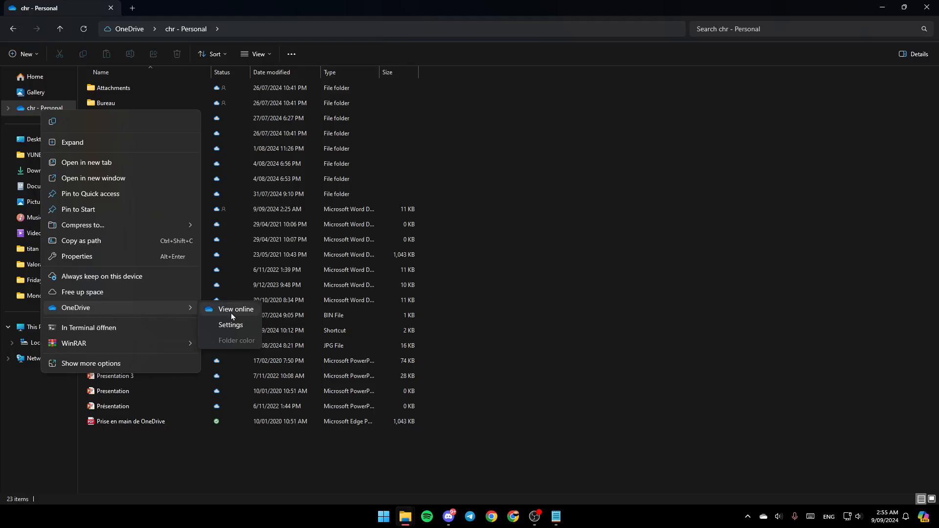
pyautogui.click(236, 310)
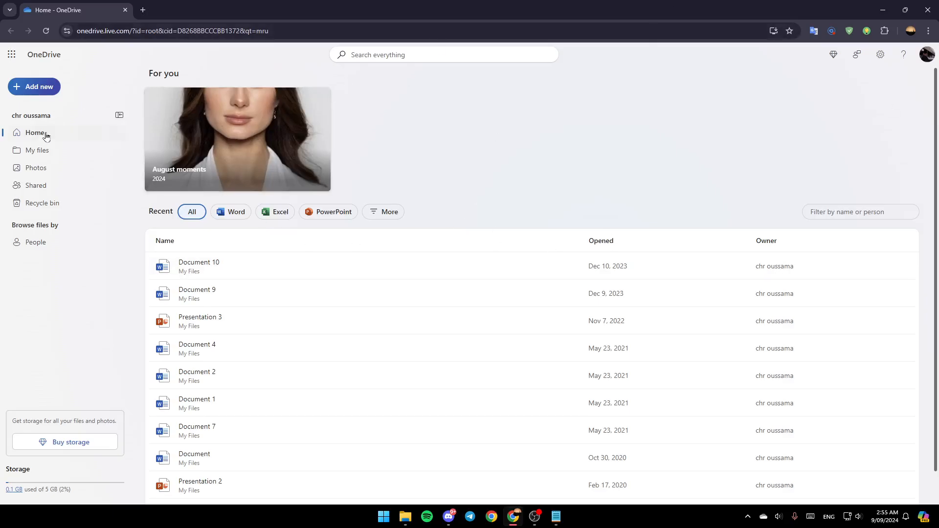
# Step: Show My files and select only shared t, tutorial and tutorial folder
pyautogui.click(37, 150)
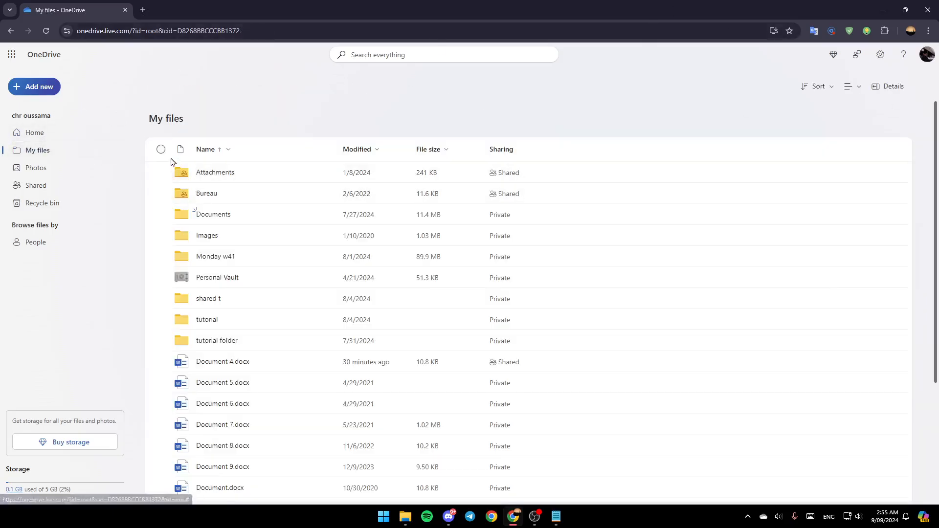
pyautogui.click(161, 149)
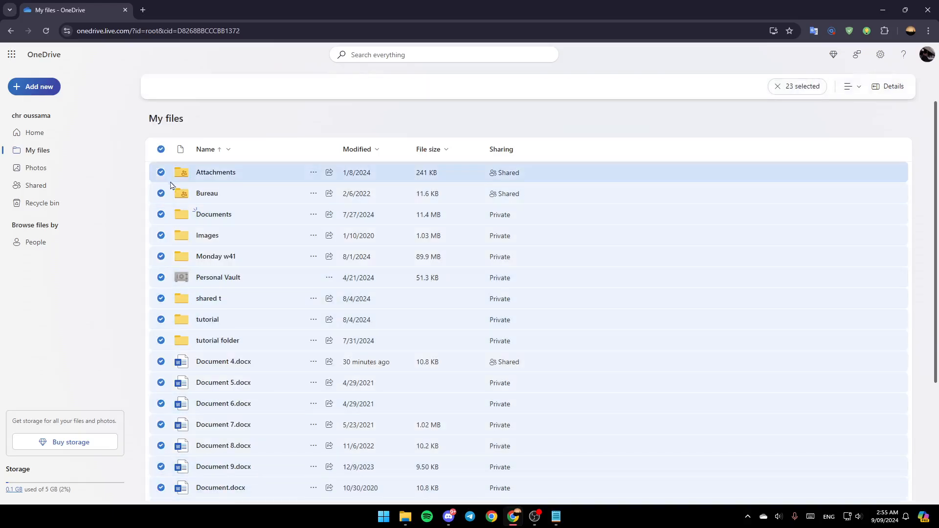
pyautogui.click(160, 149)
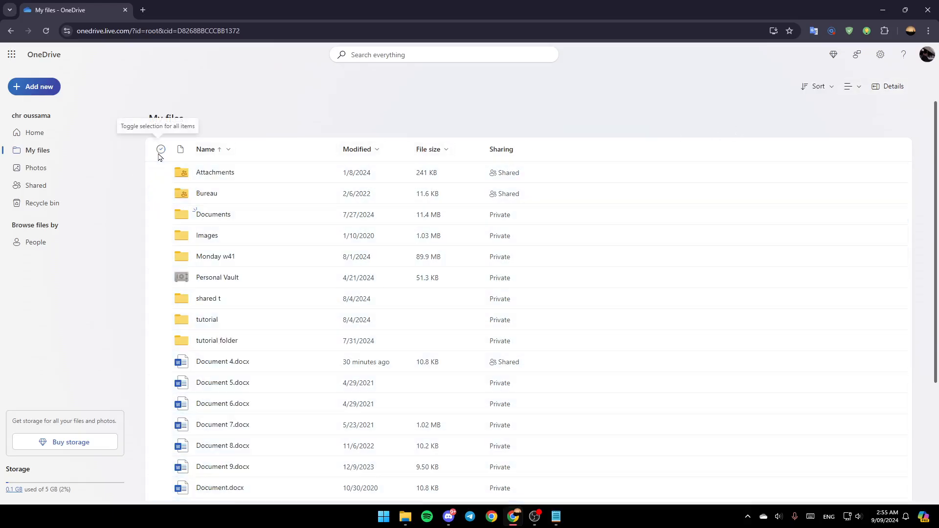
pyautogui.scroll(-3)
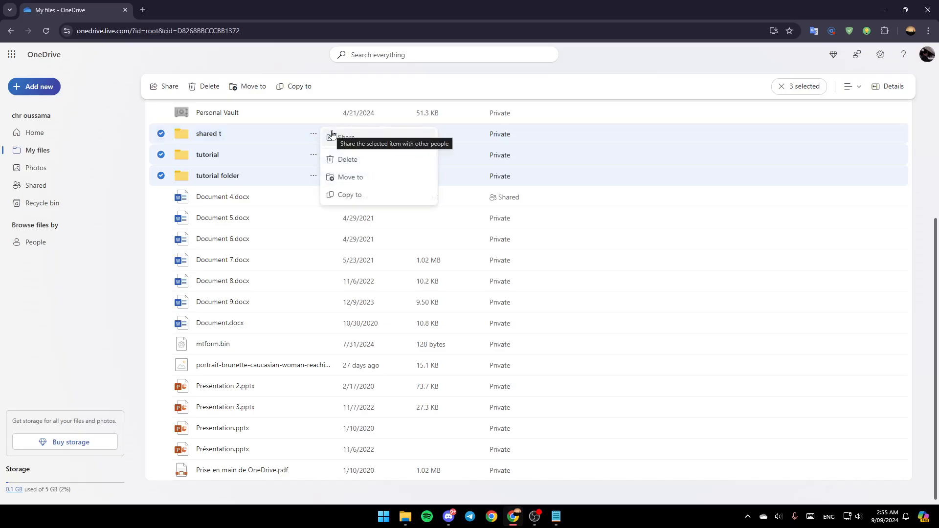
pyautogui.click(160, 133)
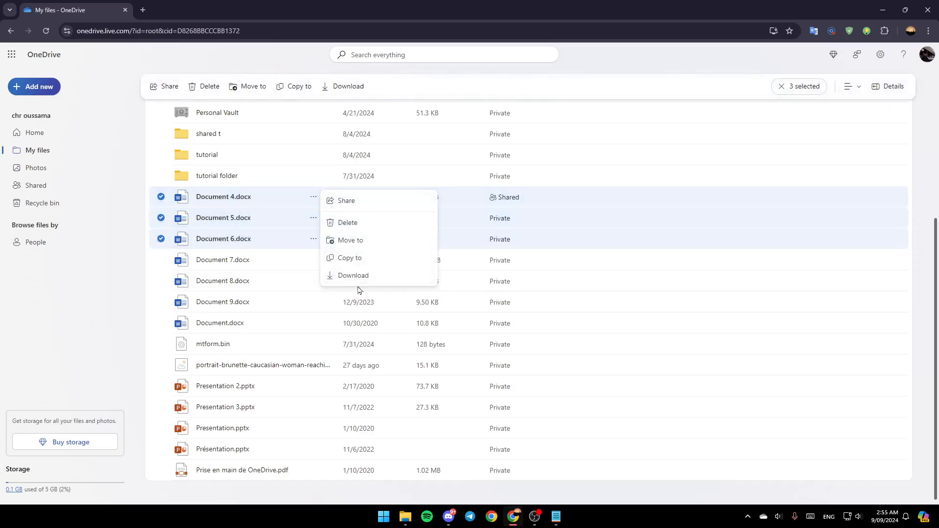
# Step: Download the selected documents as OneDrive_3_9-9-2024.zip and confirm it in download history
pyautogui.click(354, 275)
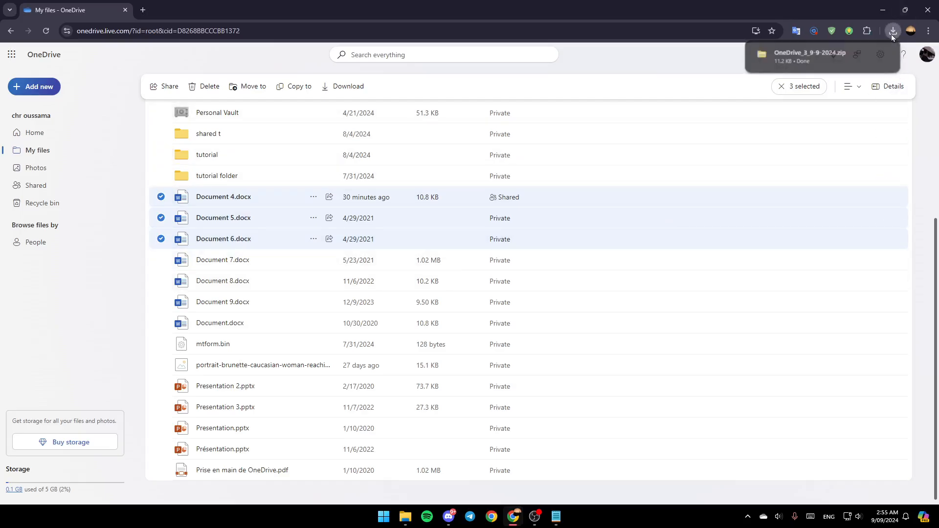
pyautogui.click(892, 31)
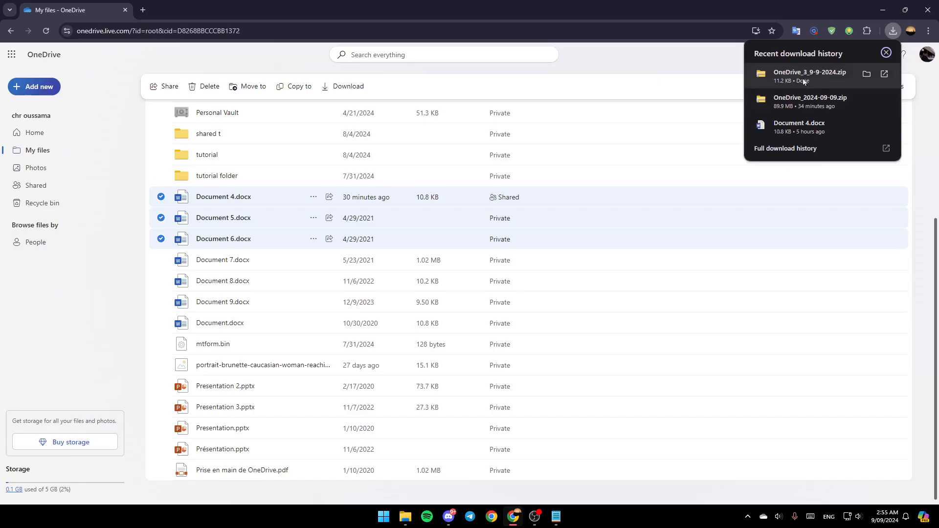
pyautogui.click(886, 53)
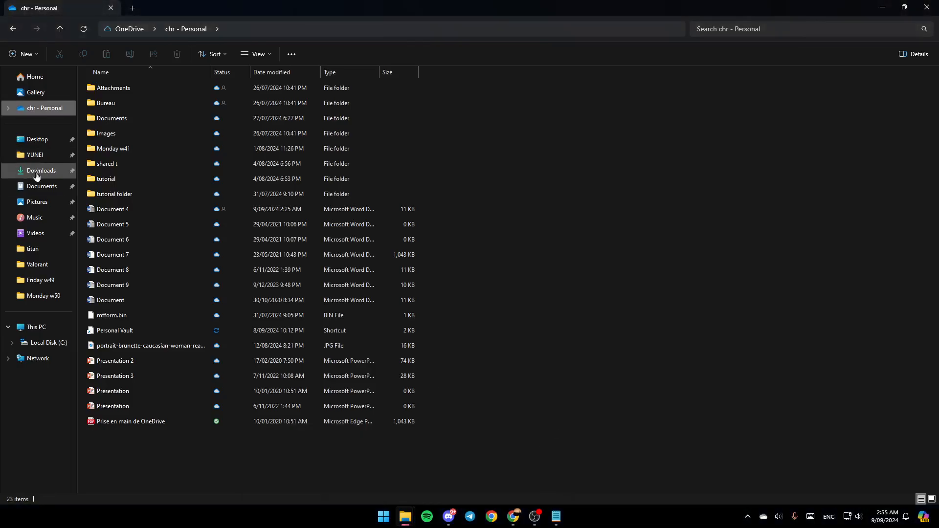
# Step: Delete the OneDrive zip files from Downloads and return to chr - Personal
pyautogui.click(40, 171)
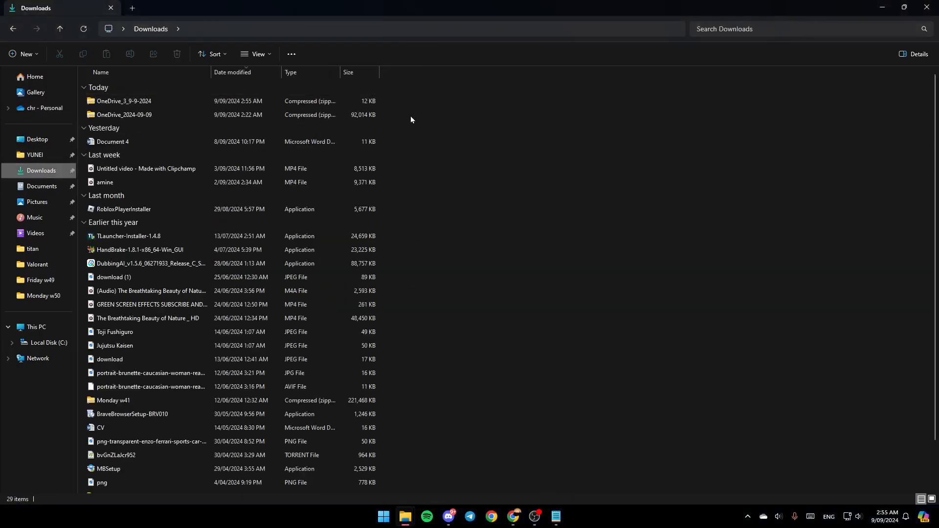
pyautogui.click(124, 101)
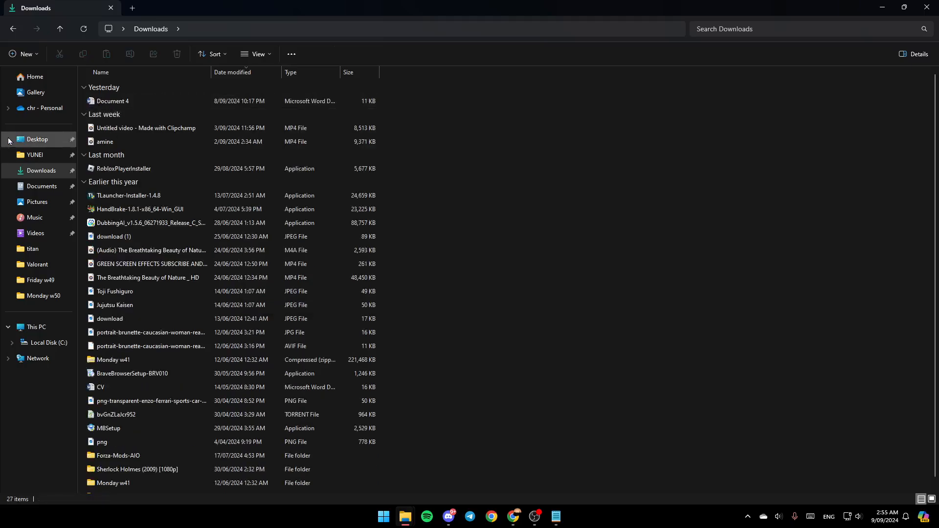
pyautogui.click(45, 108)
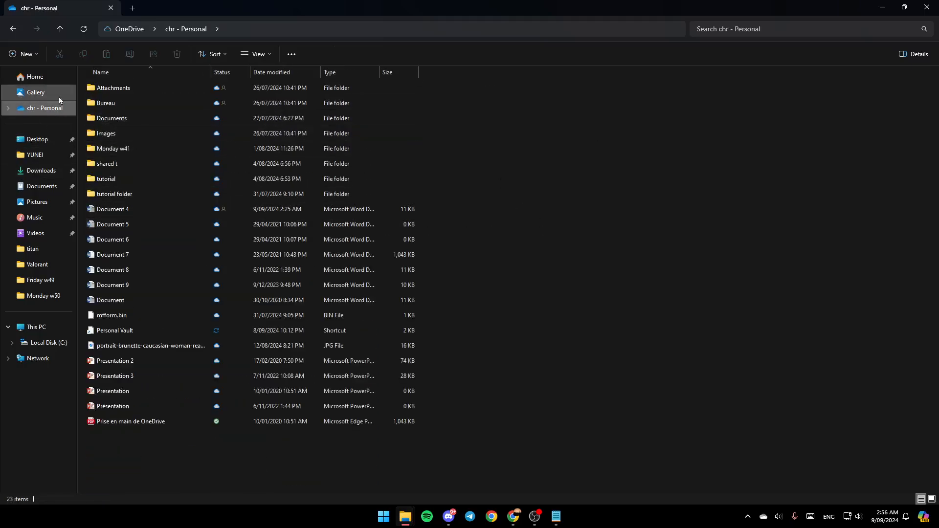
pyautogui.moveTo(326, 476)
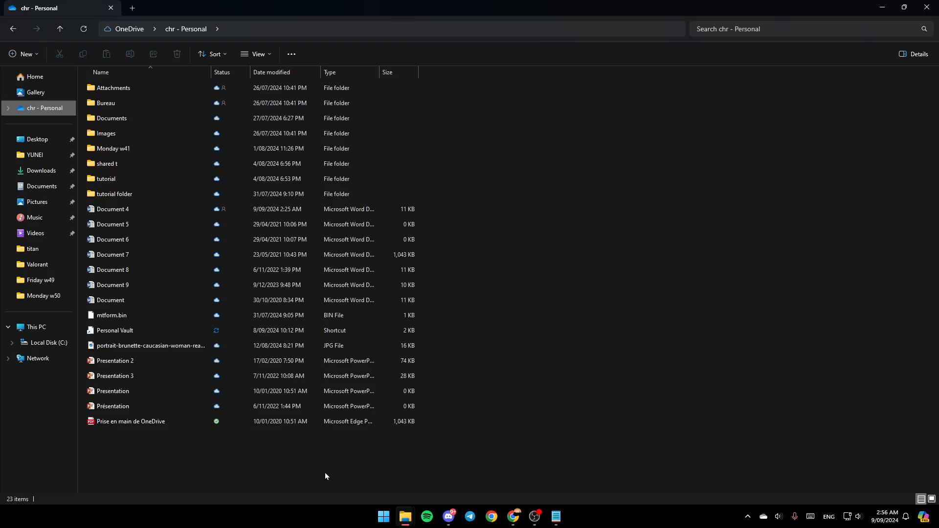
# Step: Select and copy all 23 OneDrive items, browse titan and This PC, then return
pyautogui.press('ctrl+a')
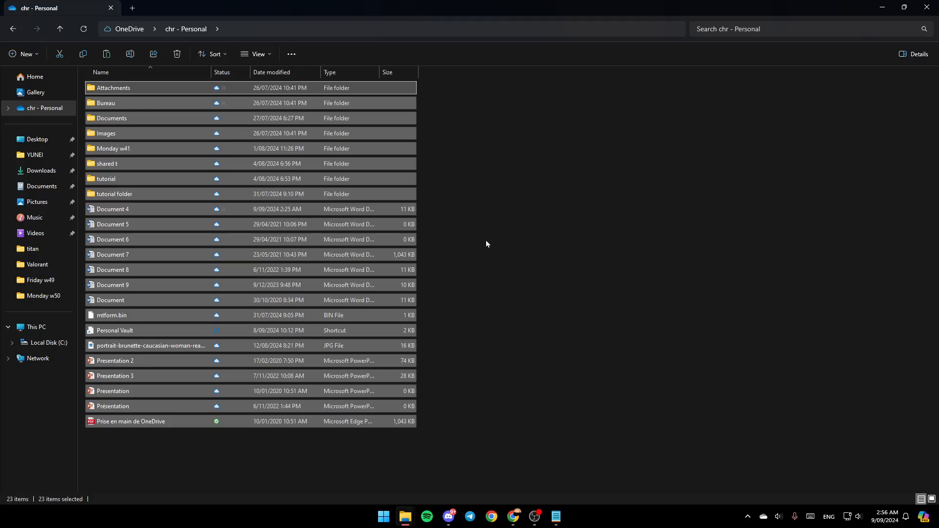
pyautogui.click(32, 249)
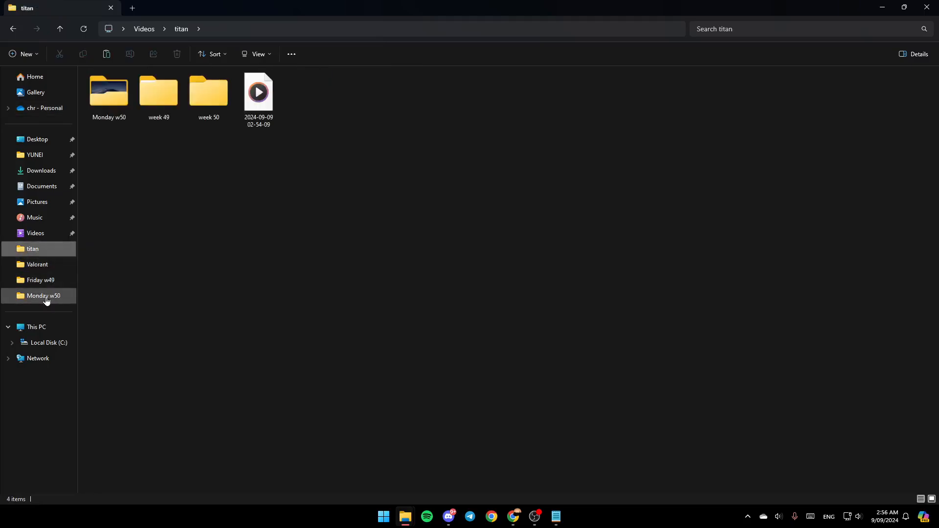
pyautogui.click(35, 327)
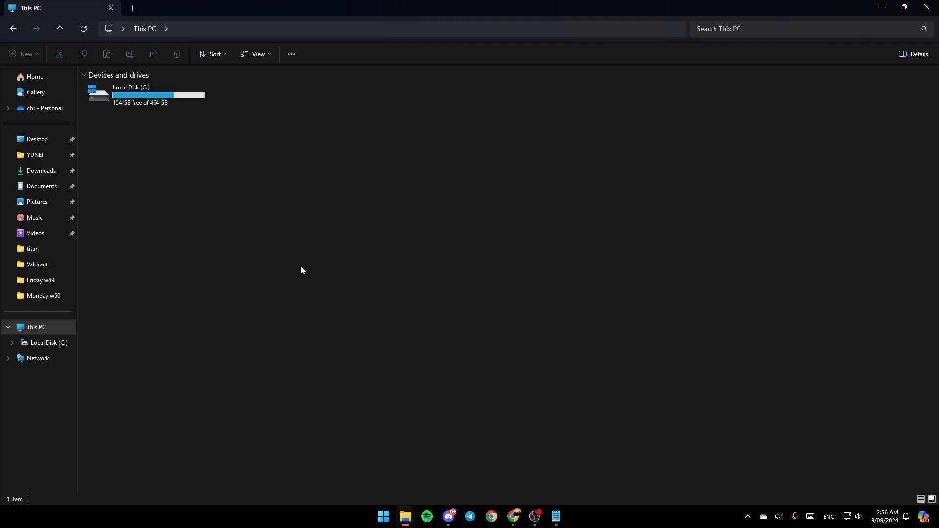
pyautogui.click(45, 107)
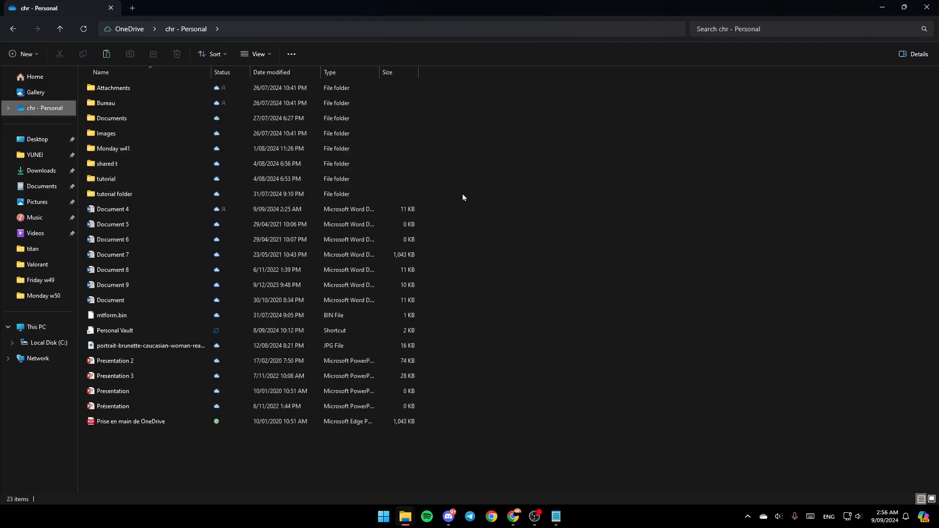
pyautogui.moveTo(522, 56)
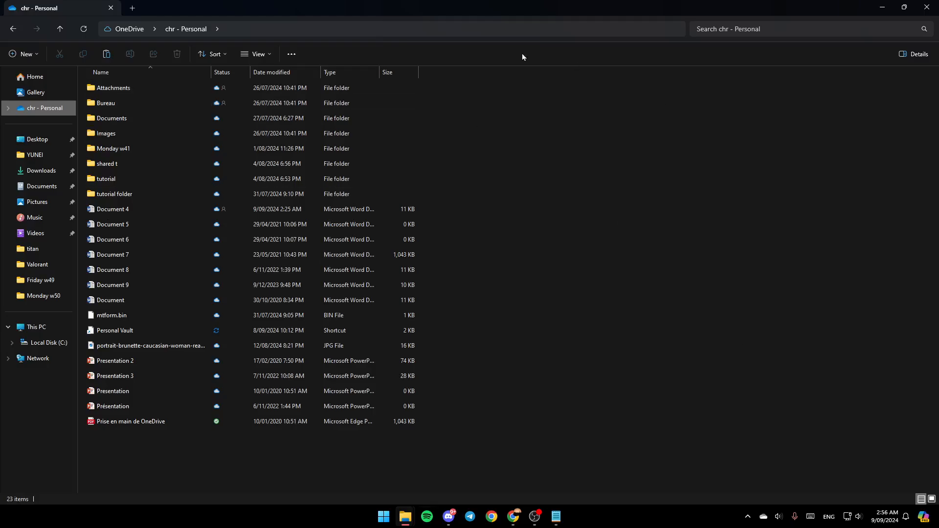
pyautogui.click(114, 194)
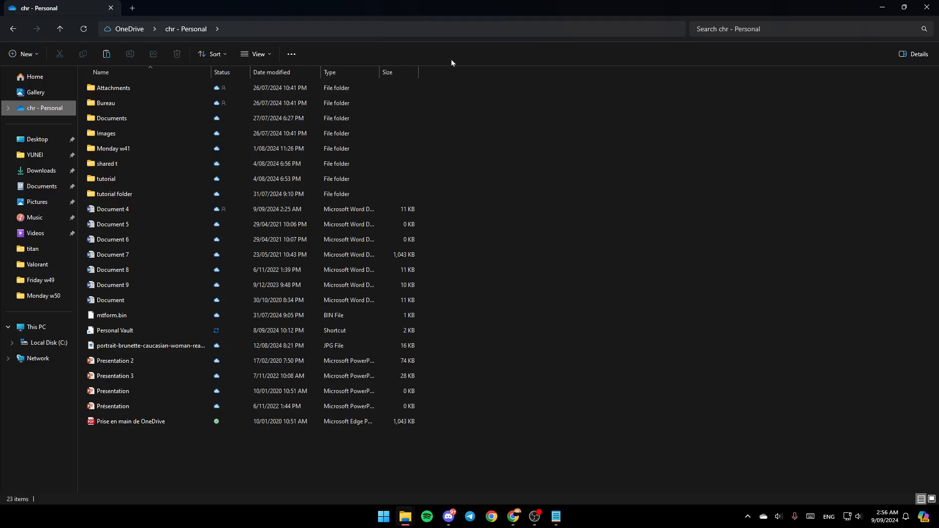
pyautogui.moveTo(579, 265)
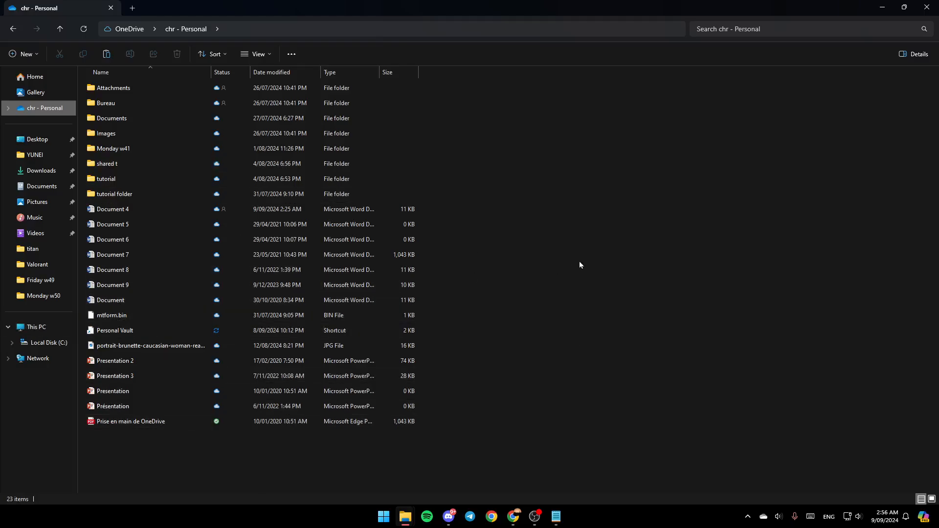
pyautogui.moveTo(521, 298)
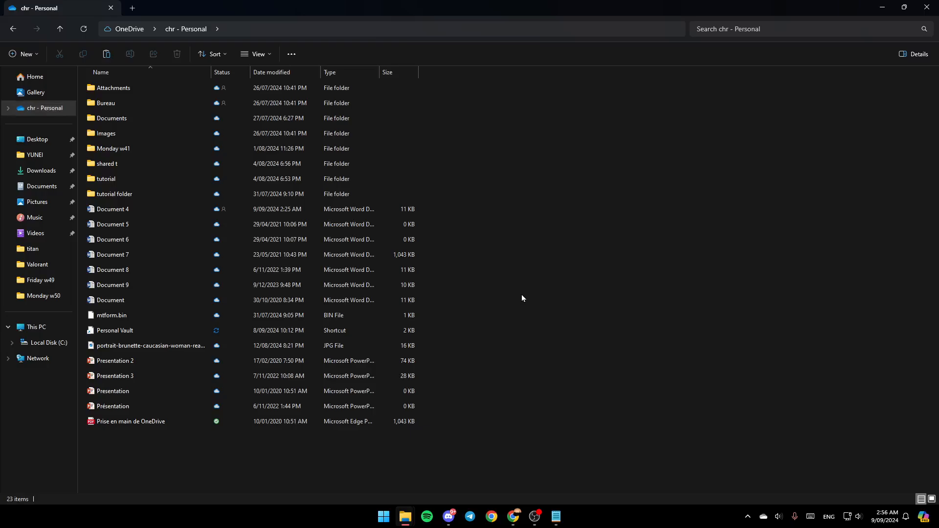
pyautogui.moveTo(483, 232)
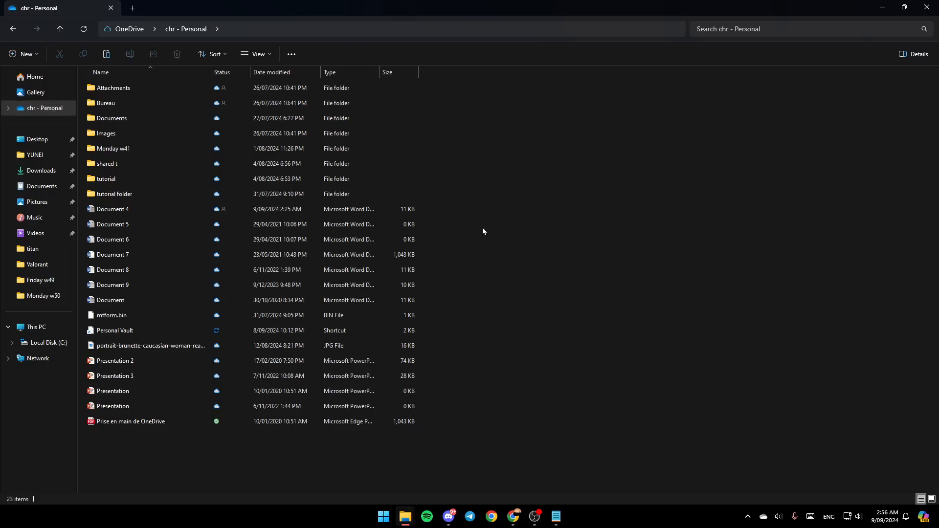